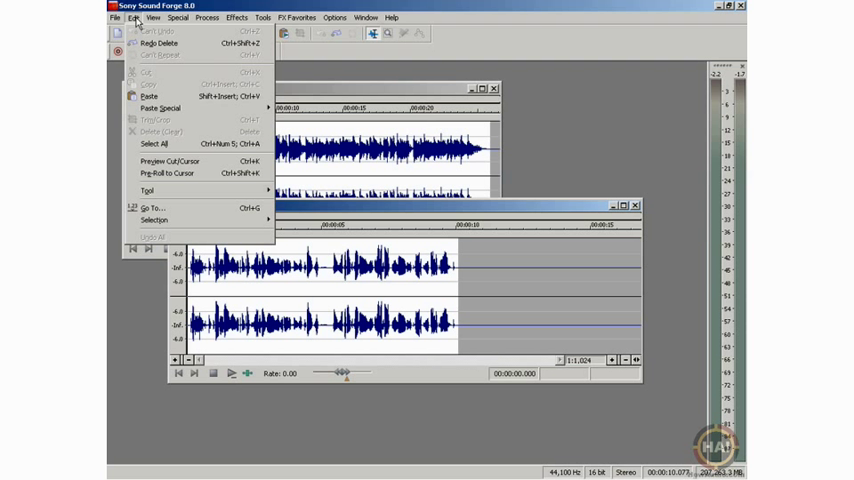
mouse_move(156, 120)
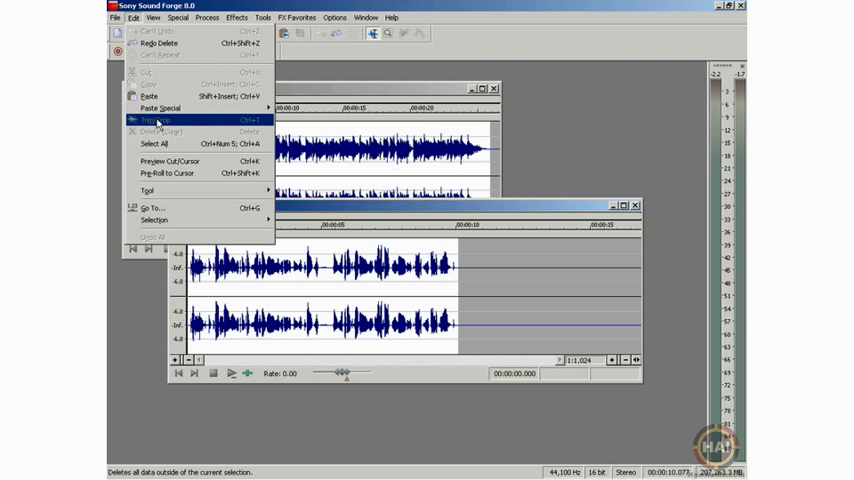
mouse_move(160, 144)
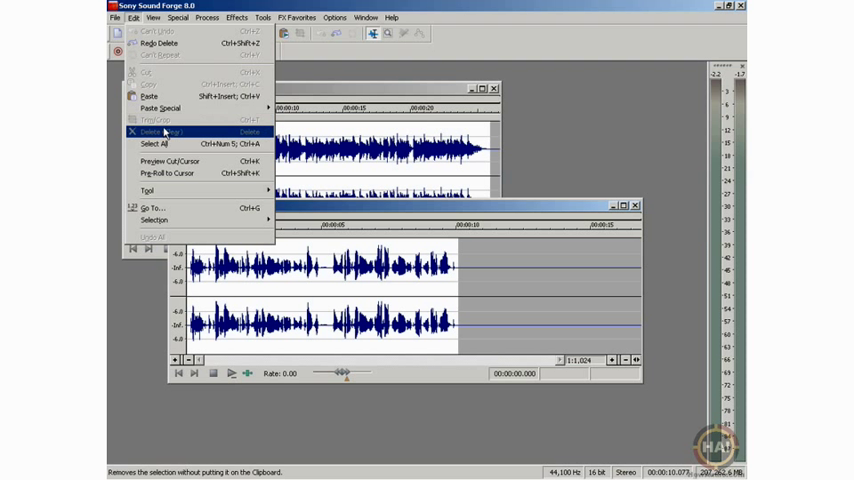
mouse_move(156, 120)
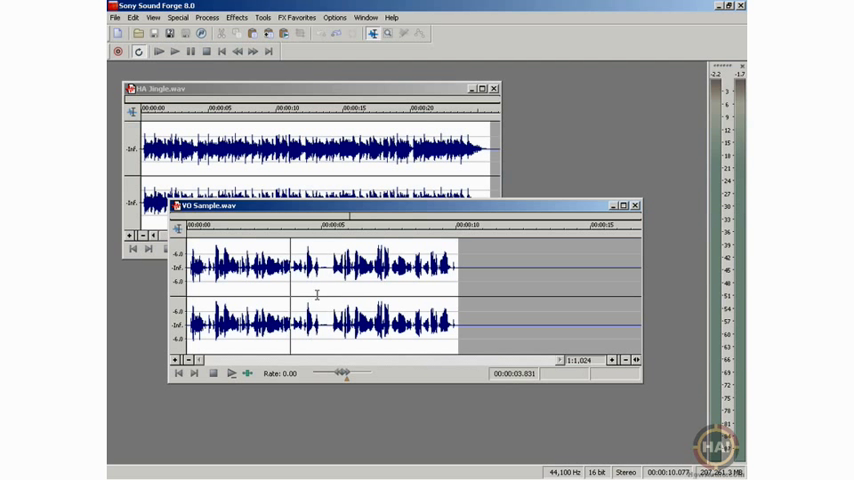
Step: Select the short breath gap between the first two voice-over phrases
drag(288, 296, 324, 296)
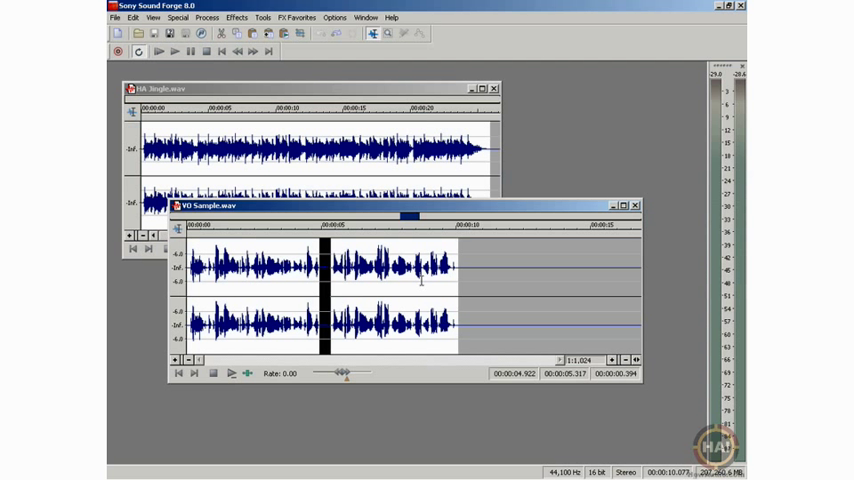
click(190, 52)
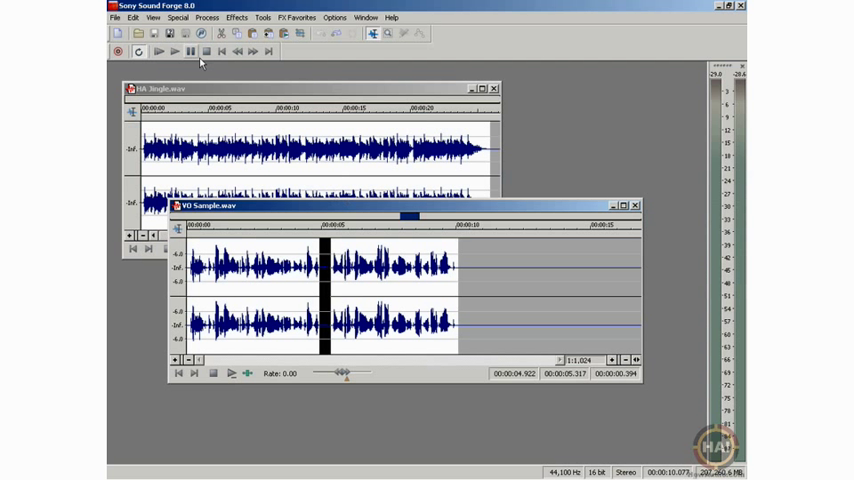
click(132, 16)
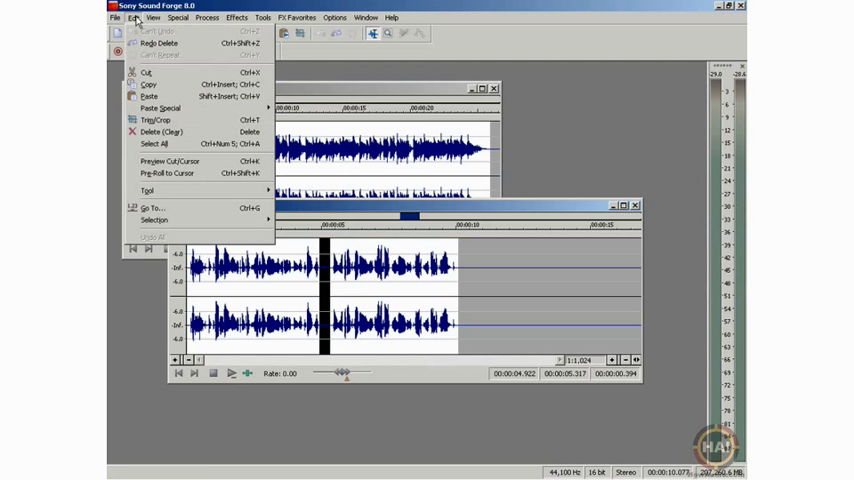
mouse_move(156, 120)
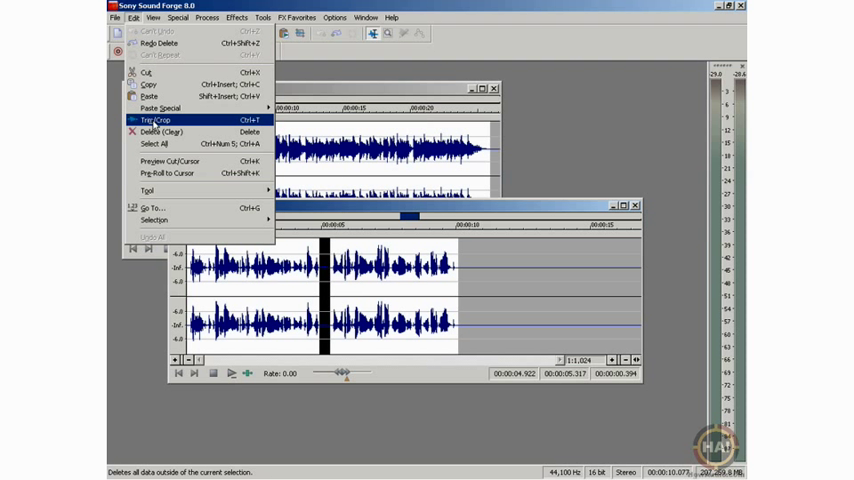
mouse_move(160, 132)
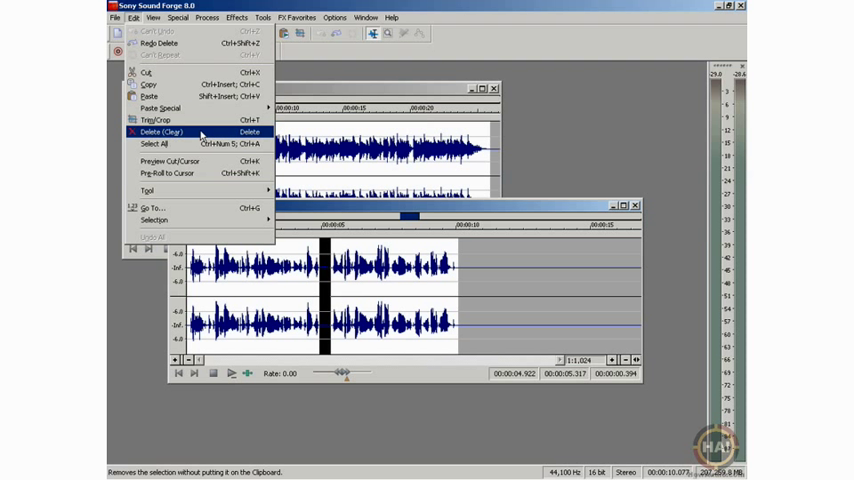
Step: Delete (Clear) the selected breath without copying it to the clipboard
click(160, 132)
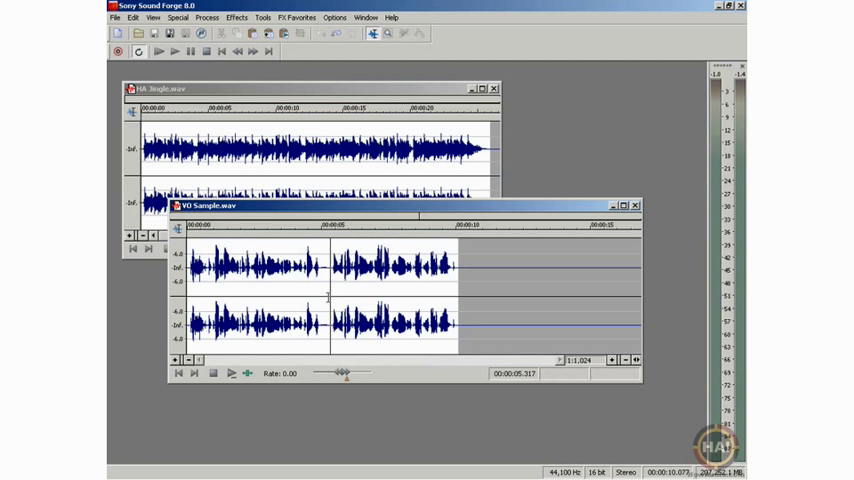
Step: Select the voice-over from the start to about 5.27 seconds
click(132, 16)
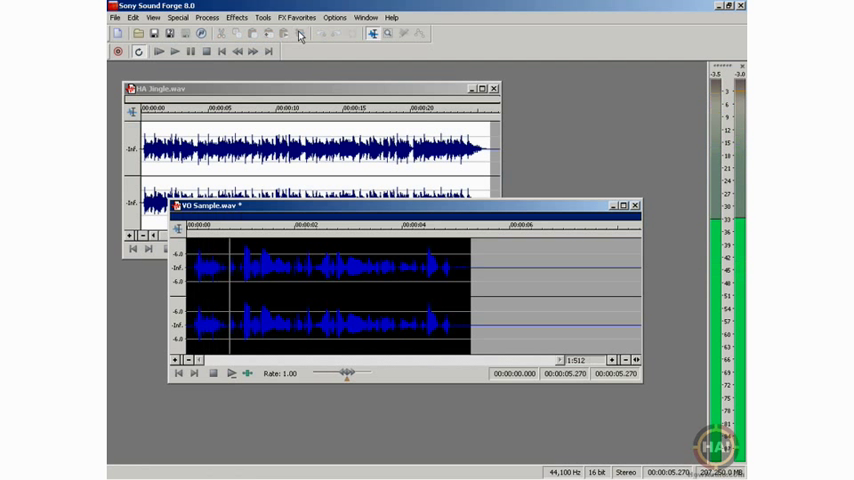
click(132, 16)
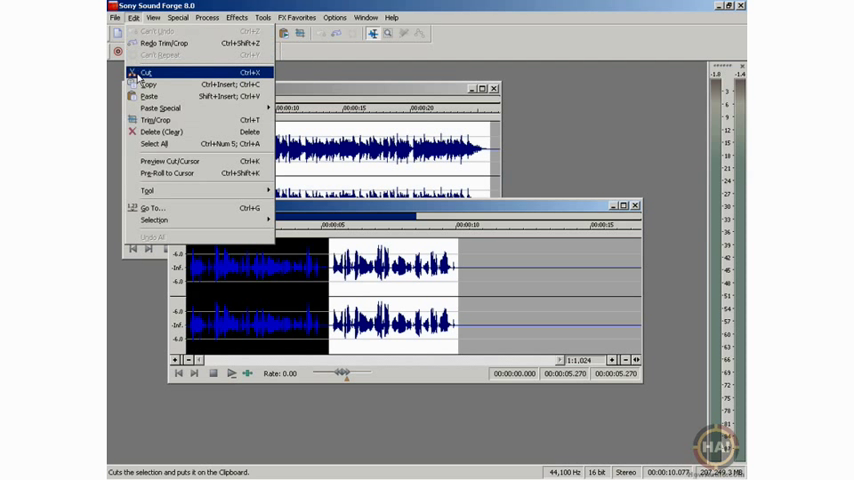
mouse_move(156, 120)
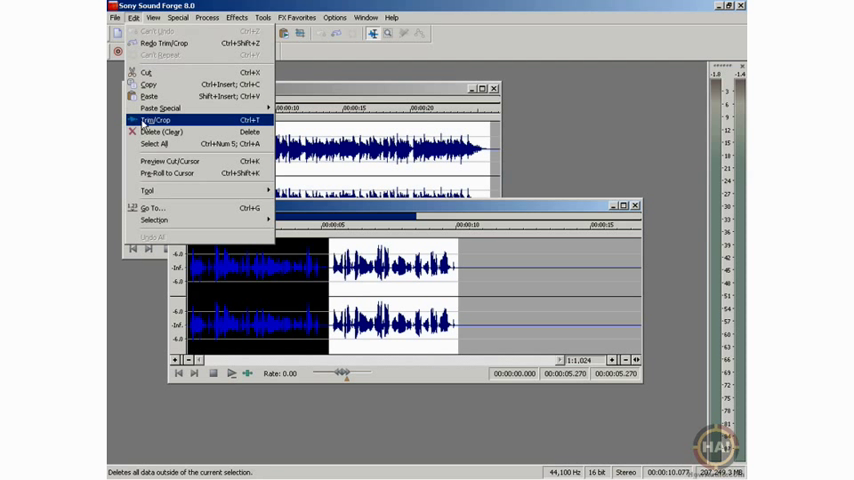
mouse_move(160, 132)
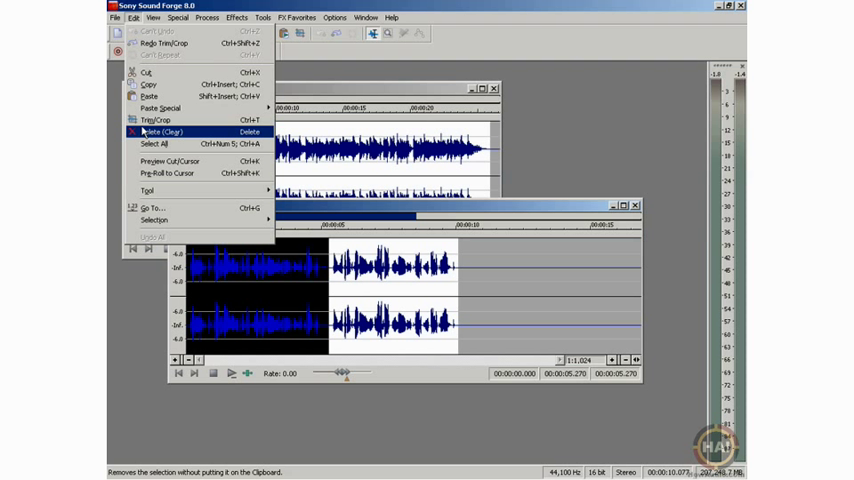
mouse_move(160, 144)
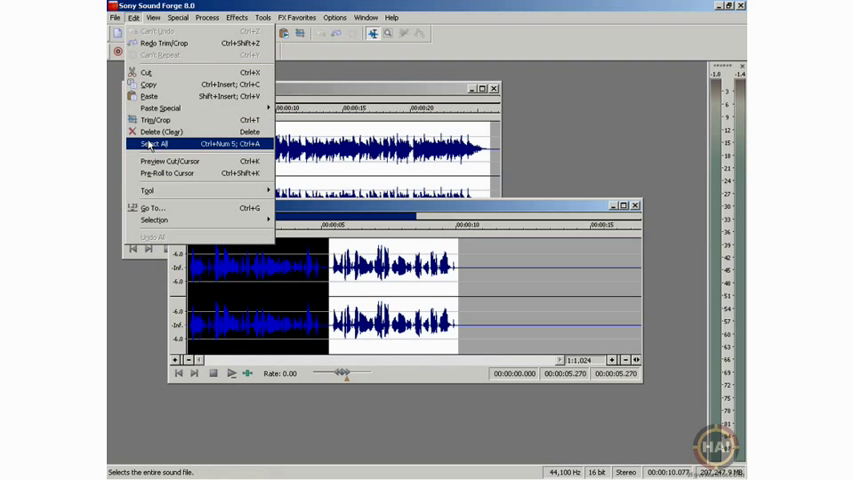
Step: Select the whole sound file with Edit > Select All
click(156, 144)
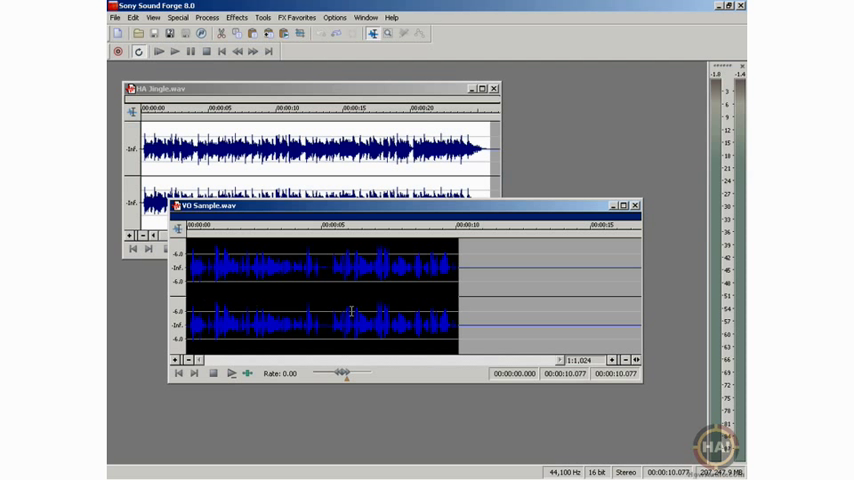
mouse_move(330, 338)
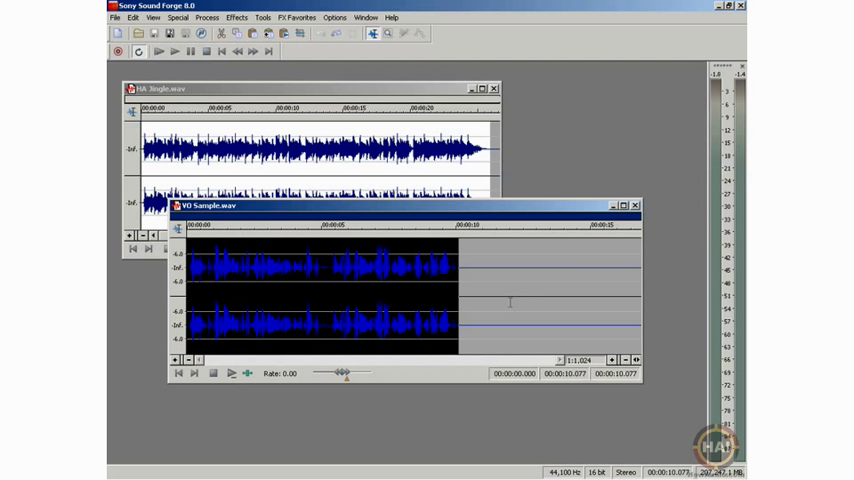
mouse_move(328, 300)
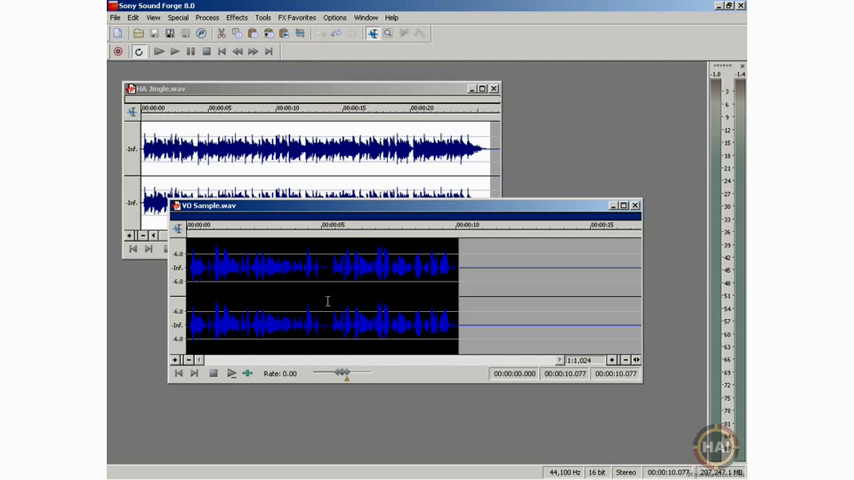